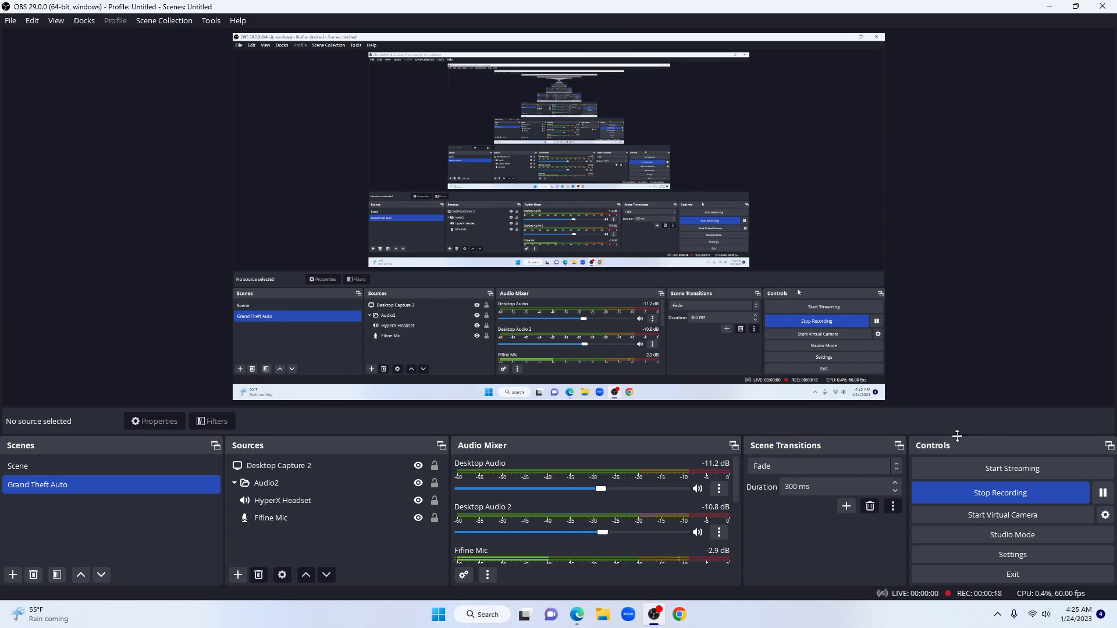
mouse_move(840, 426)
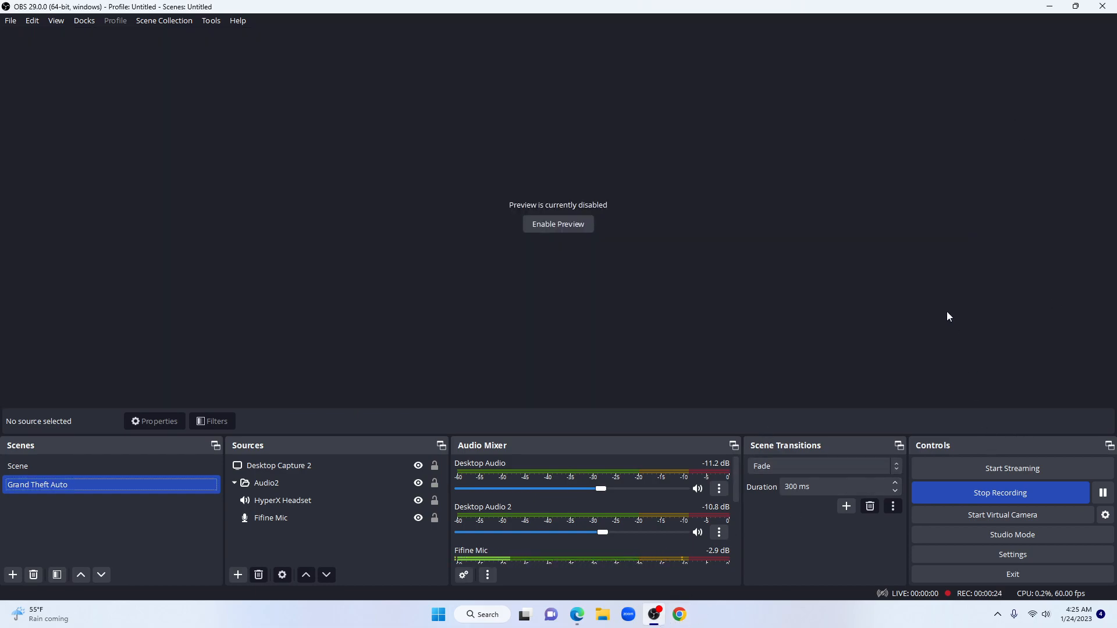
mouse_move(950, 256)
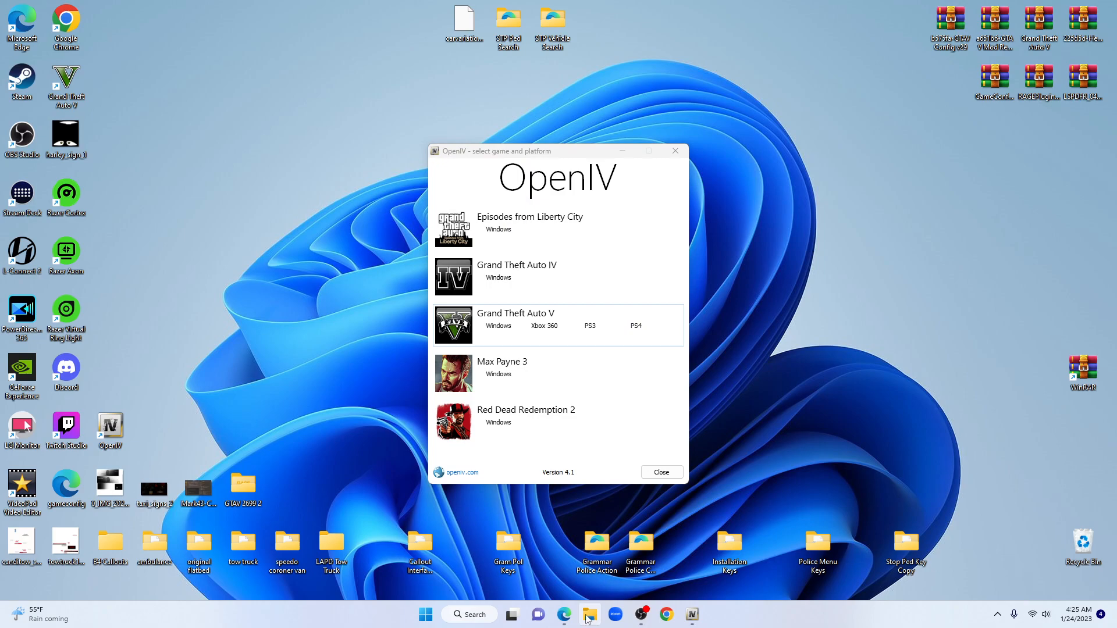
Load Grand Theft Auto V for Windows into OpenIV's file browser
click(498, 326)
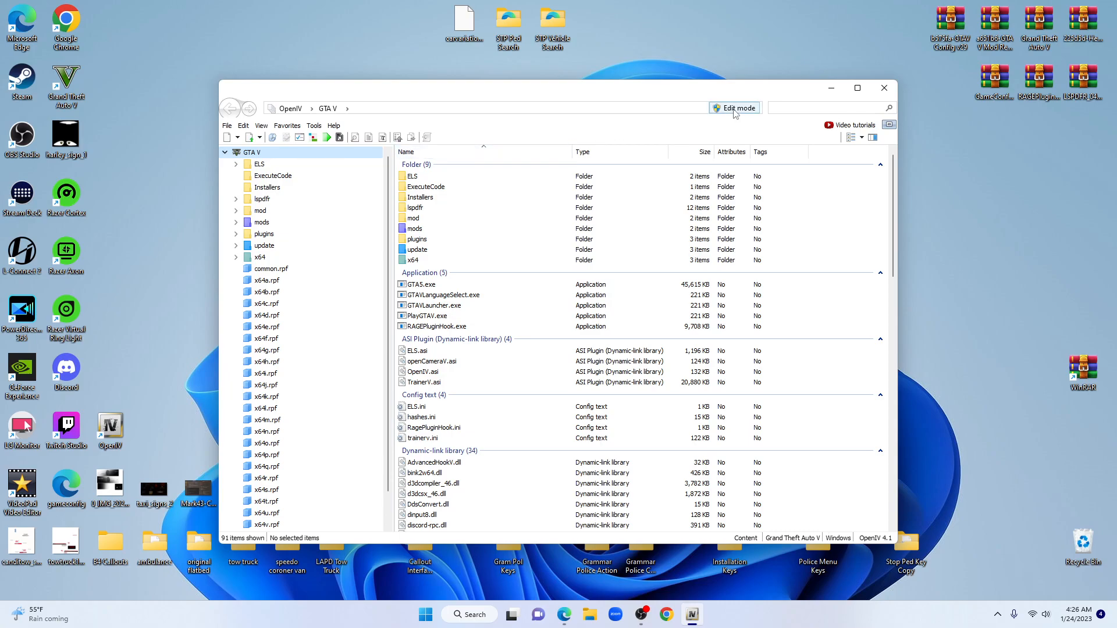
Enable Edit mode, confirm the auto-save warning, and review the default work mode in Options
click(735, 107)
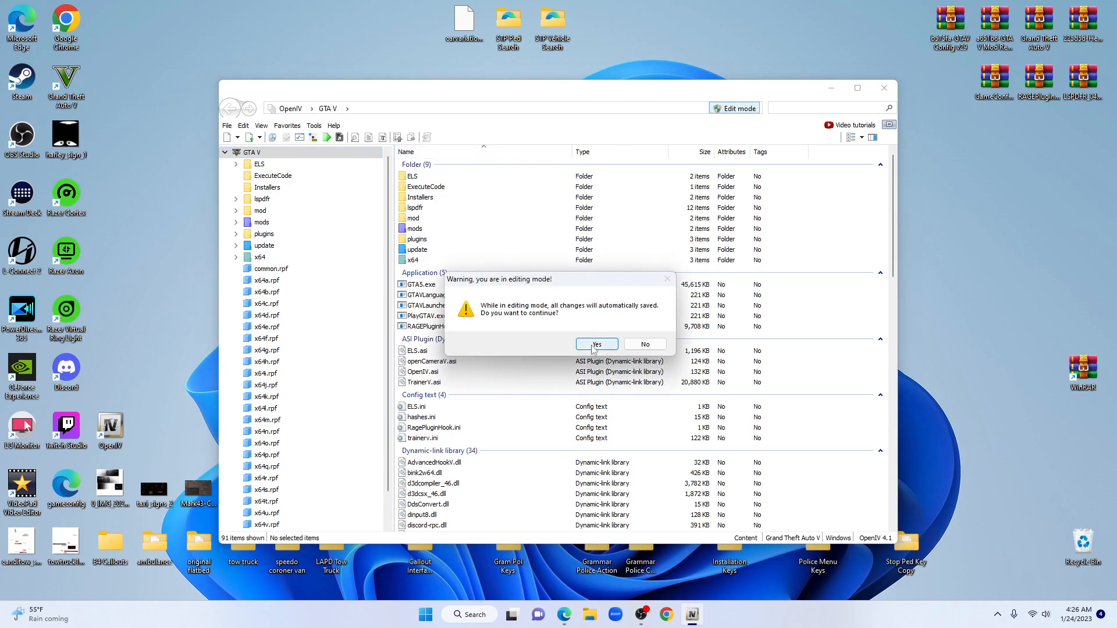
click(595, 345)
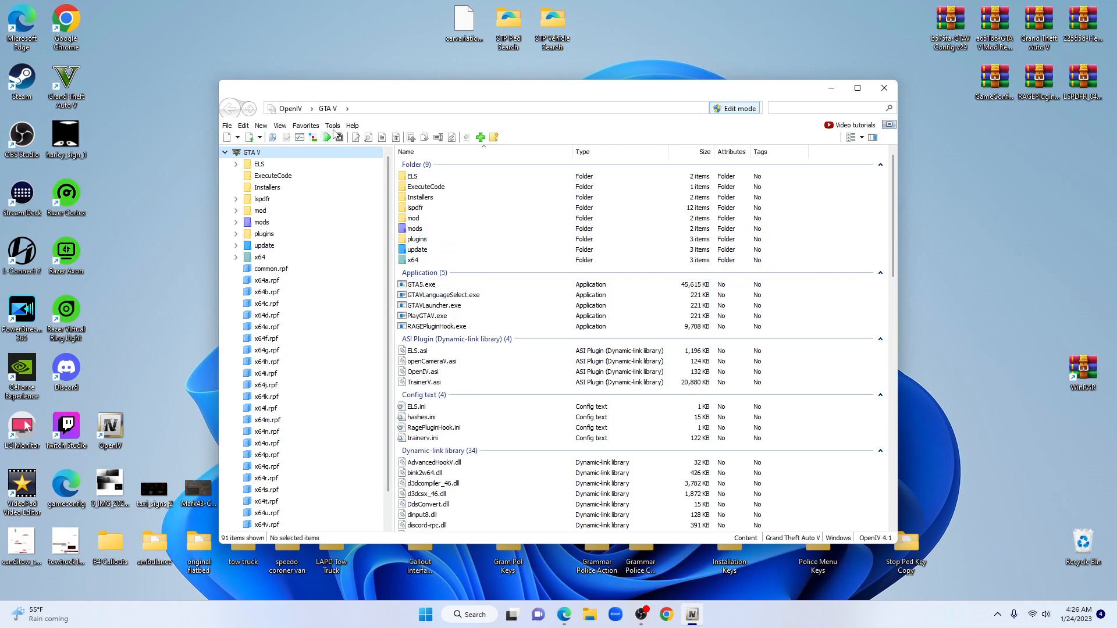
click(333, 126)
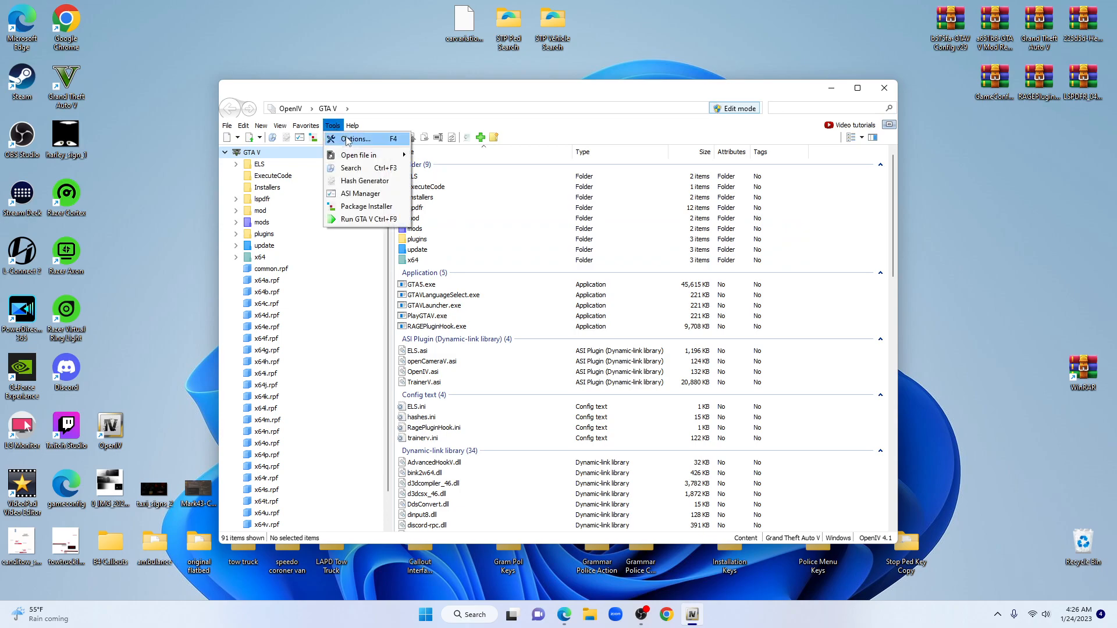
click(356, 138)
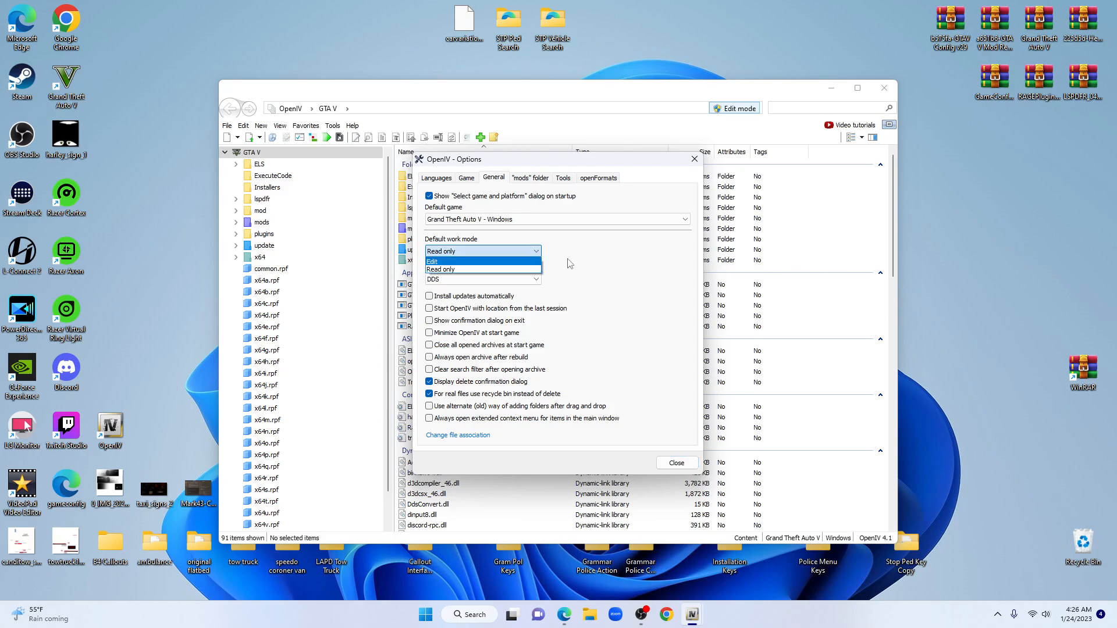
click(440, 269)
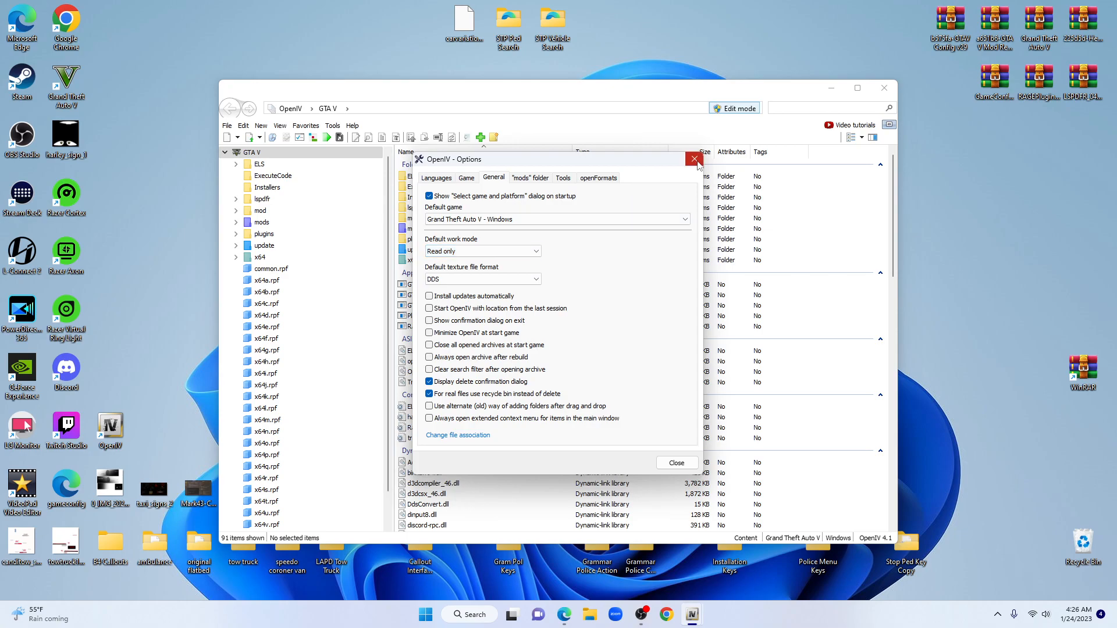
click(694, 160)
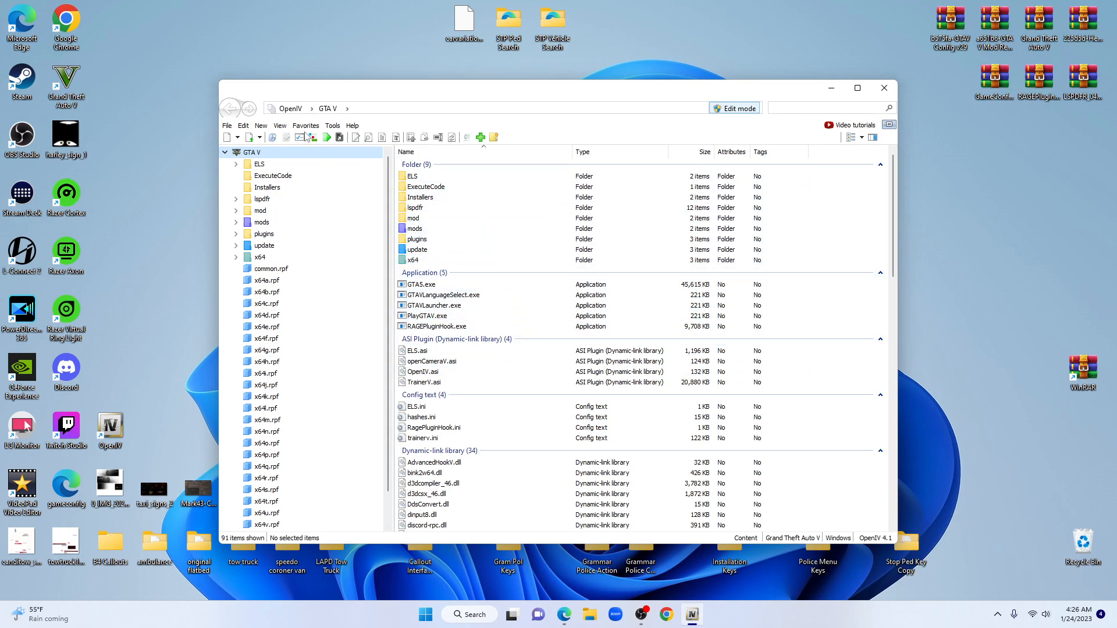
click(333, 126)
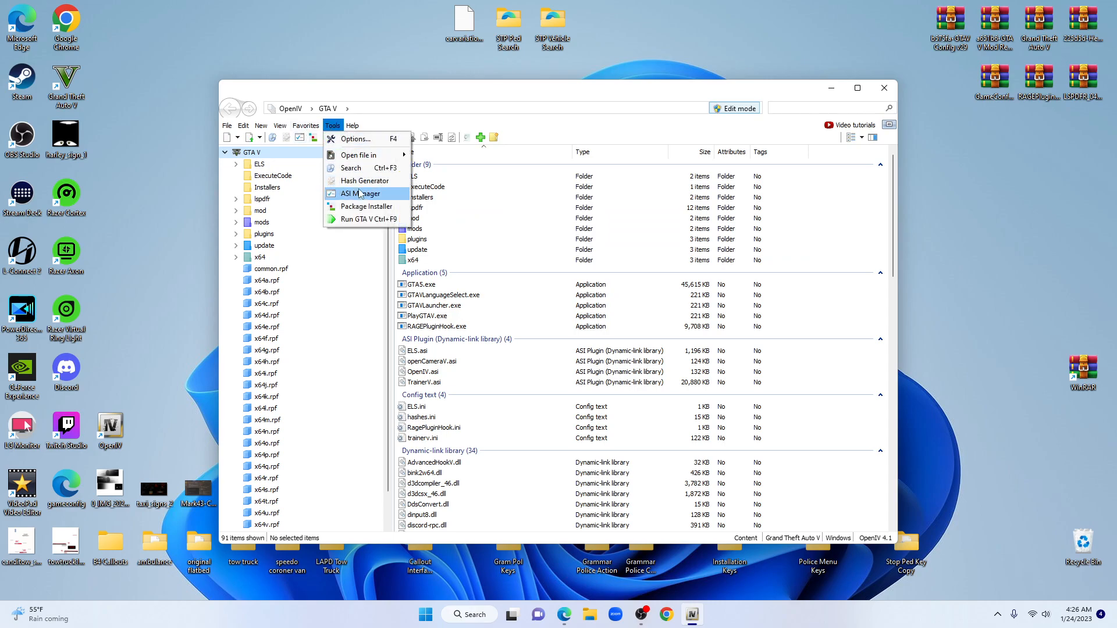
click(361, 194)
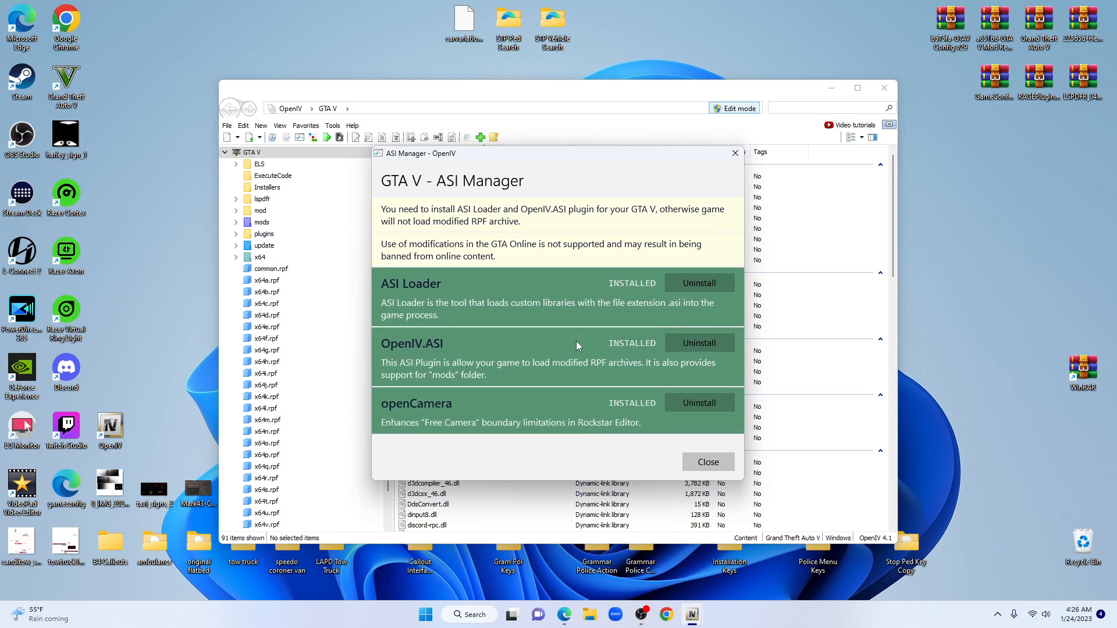
mouse_move(615, 399)
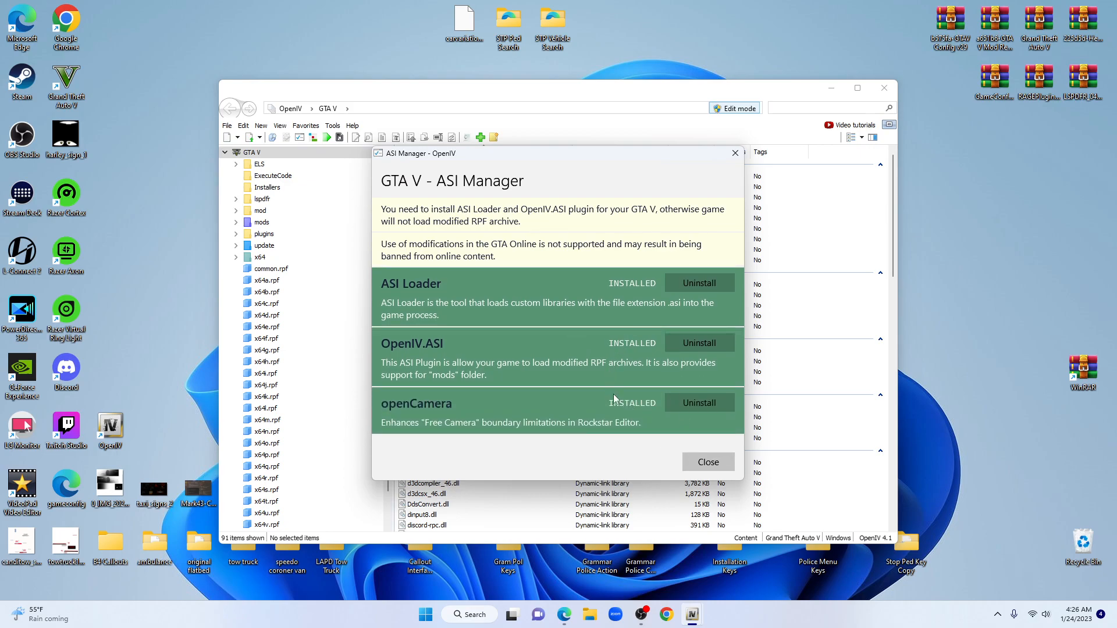
click(708, 462)
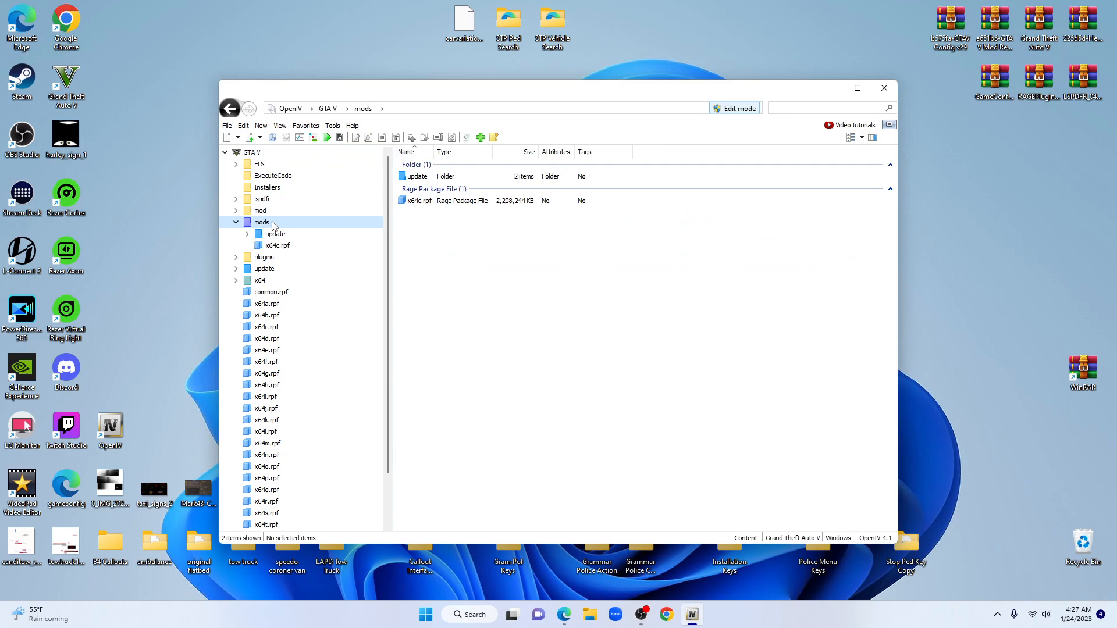
mouse_move(276, 235)
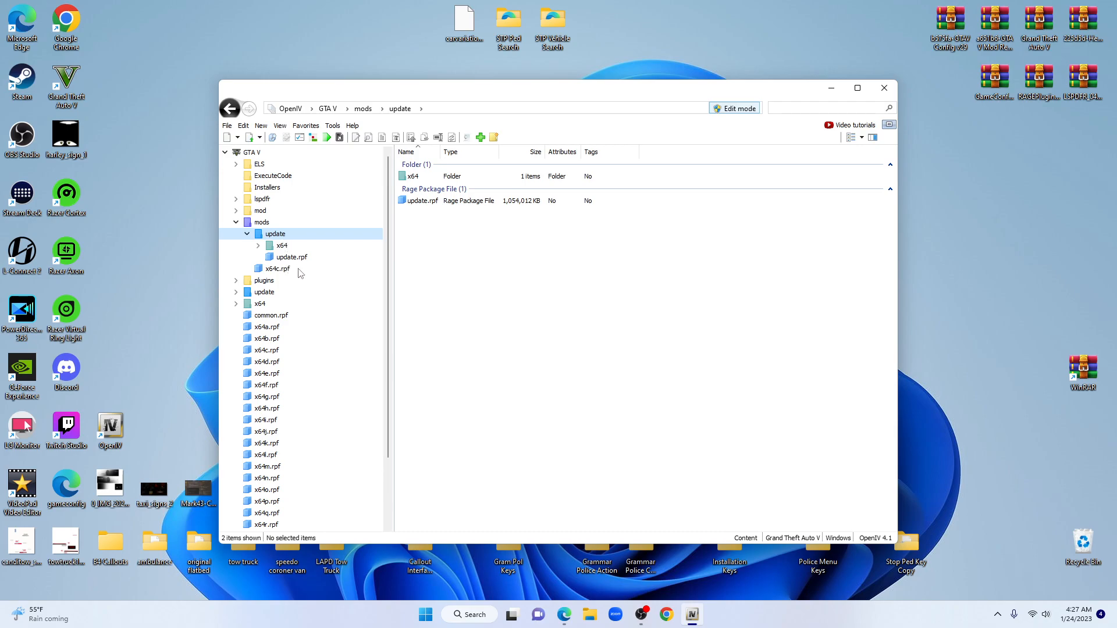
mouse_move(298, 262)
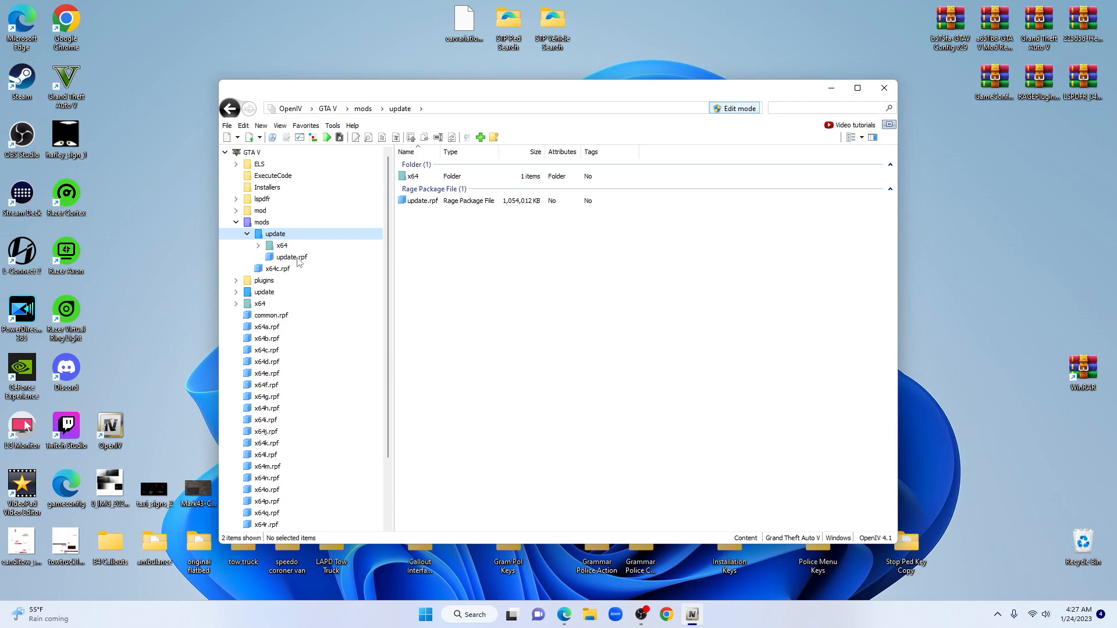
Browse into mods update.rpf and its common data folder where handling.meta sits
double_click(290, 256)
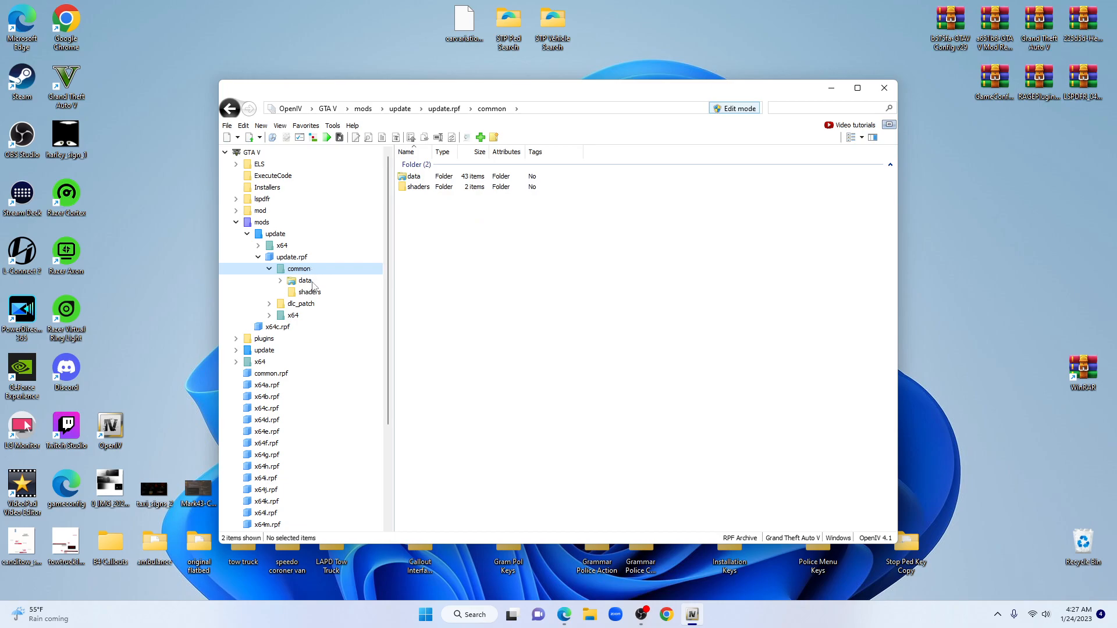
double_click(304, 280)
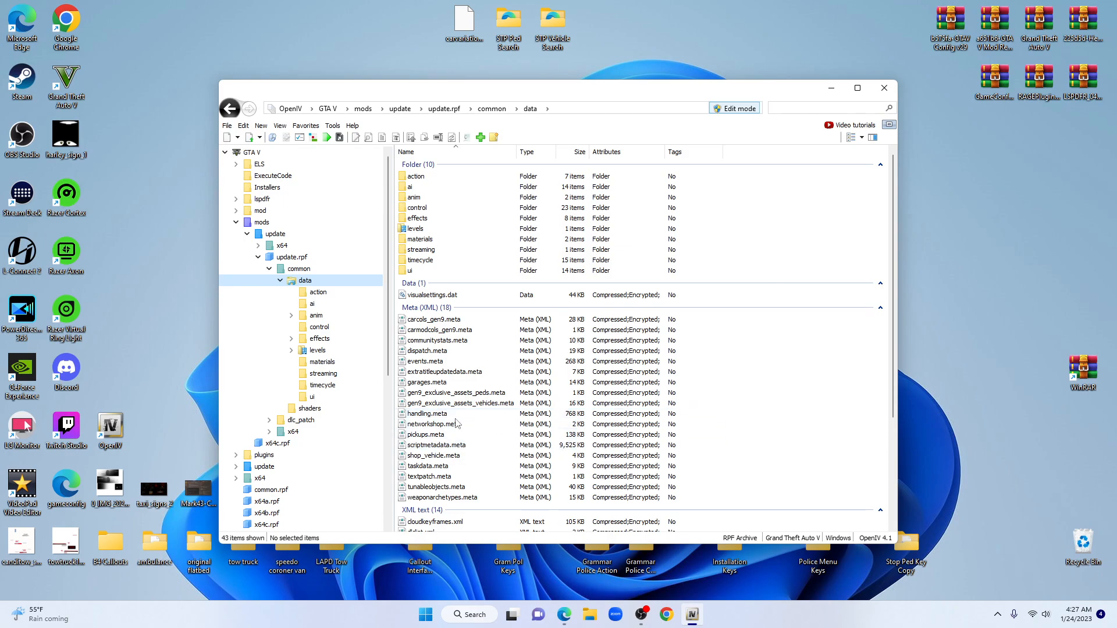
Edit handling.meta from the context menu so it loads in the text editor
click(426, 413)
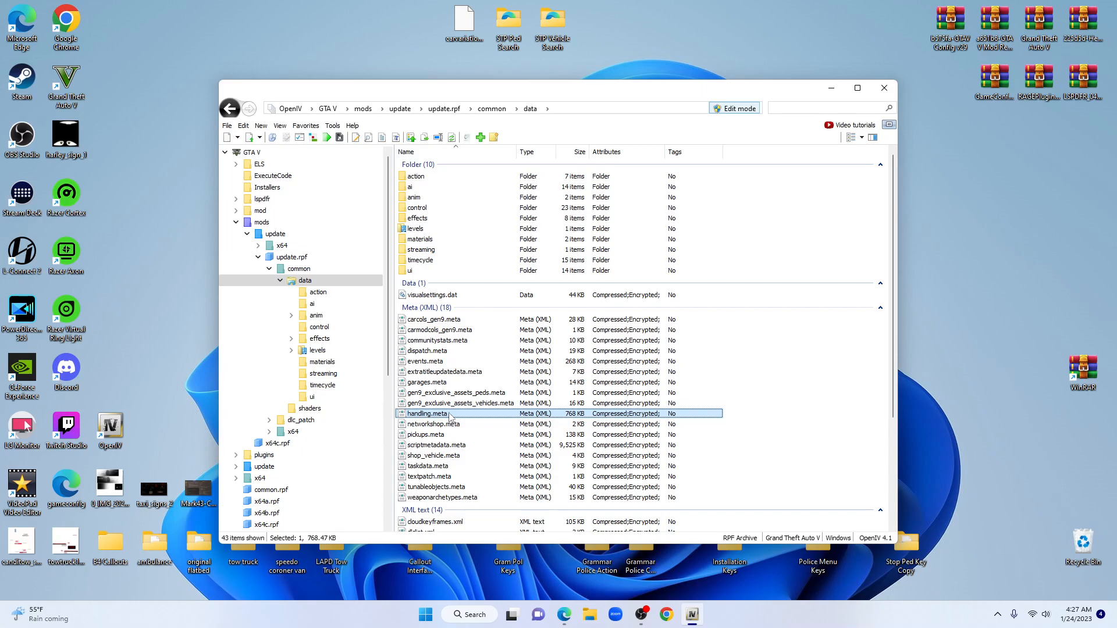
right_click(427, 413)
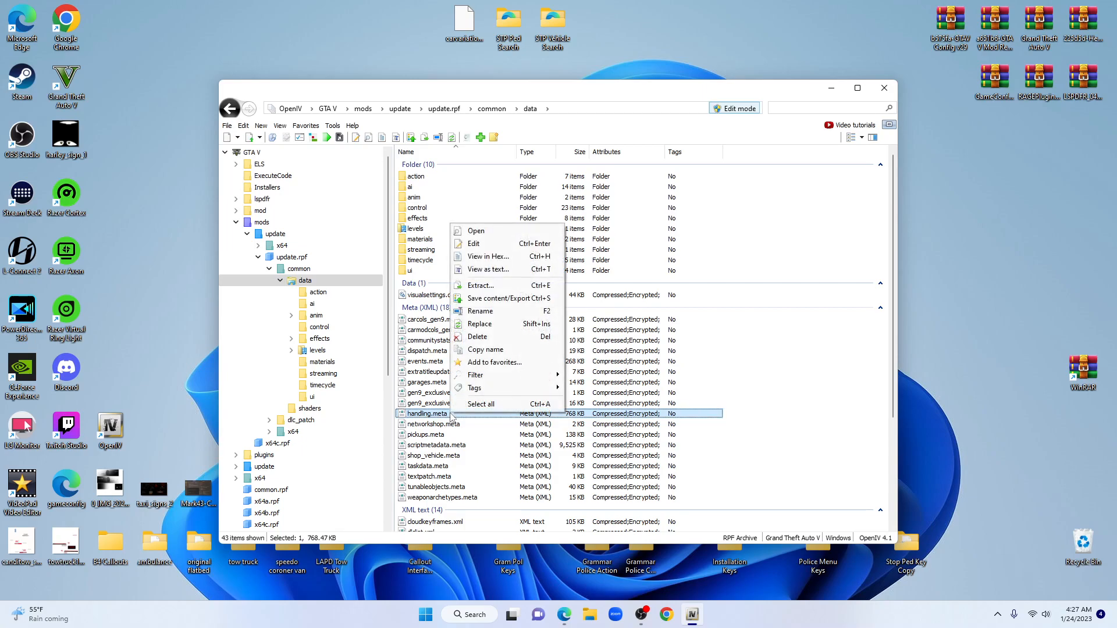
mouse_move(508, 298)
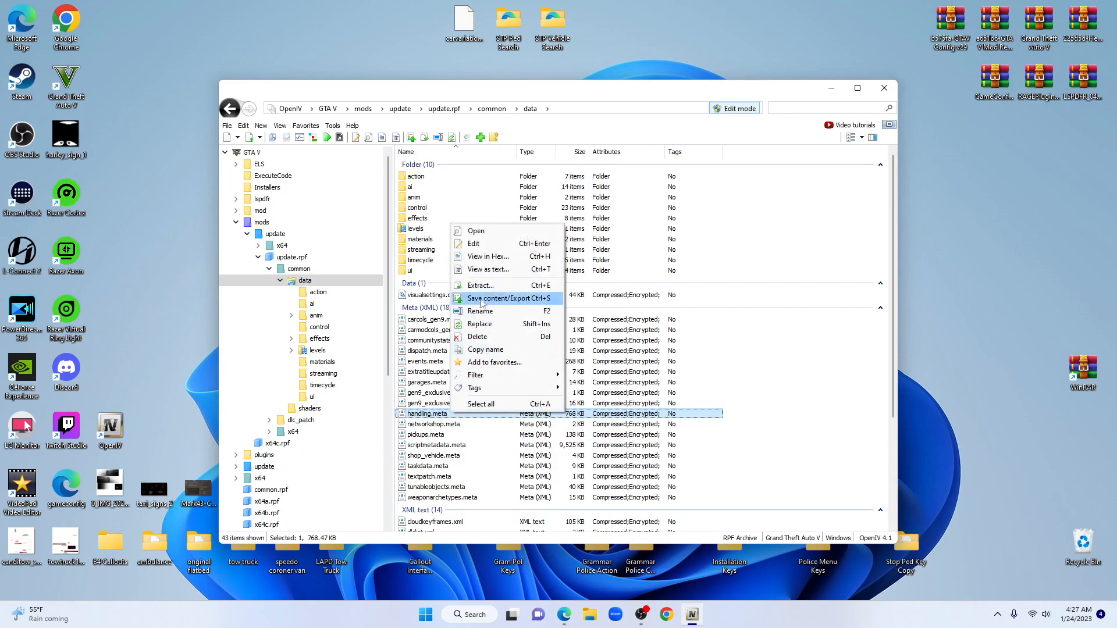
mouse_move(486, 243)
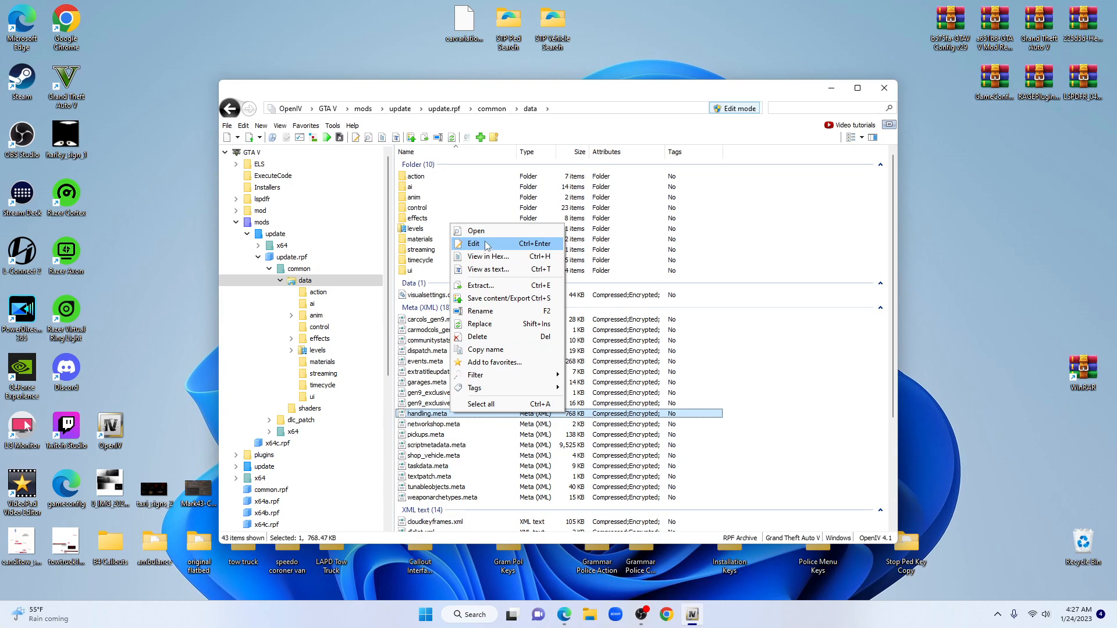
click(474, 243)
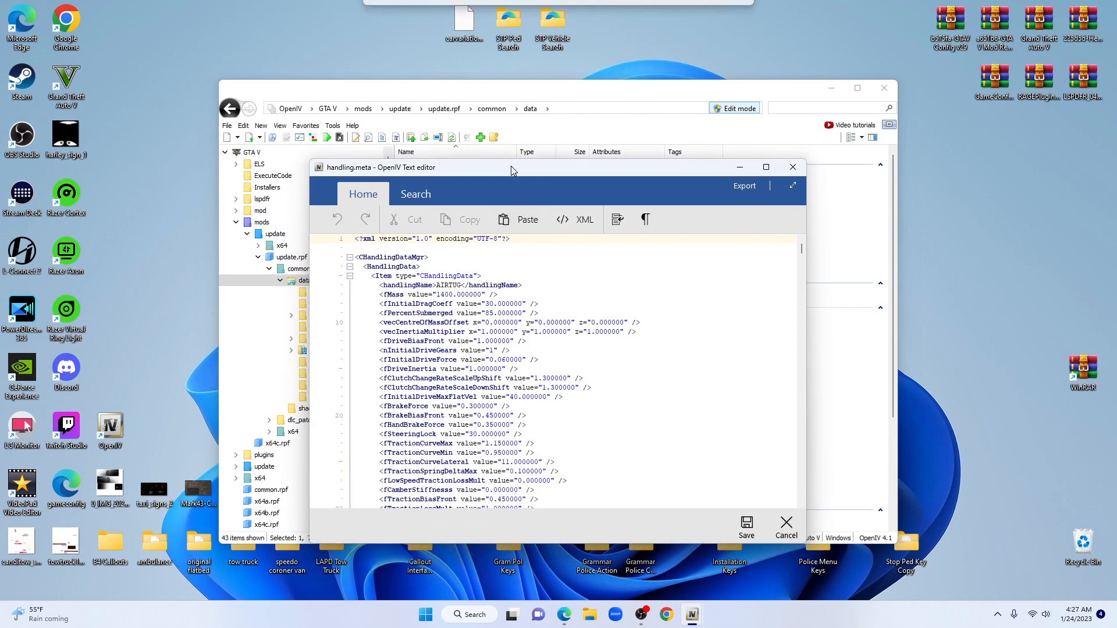
drag(511, 170, 511, 151)
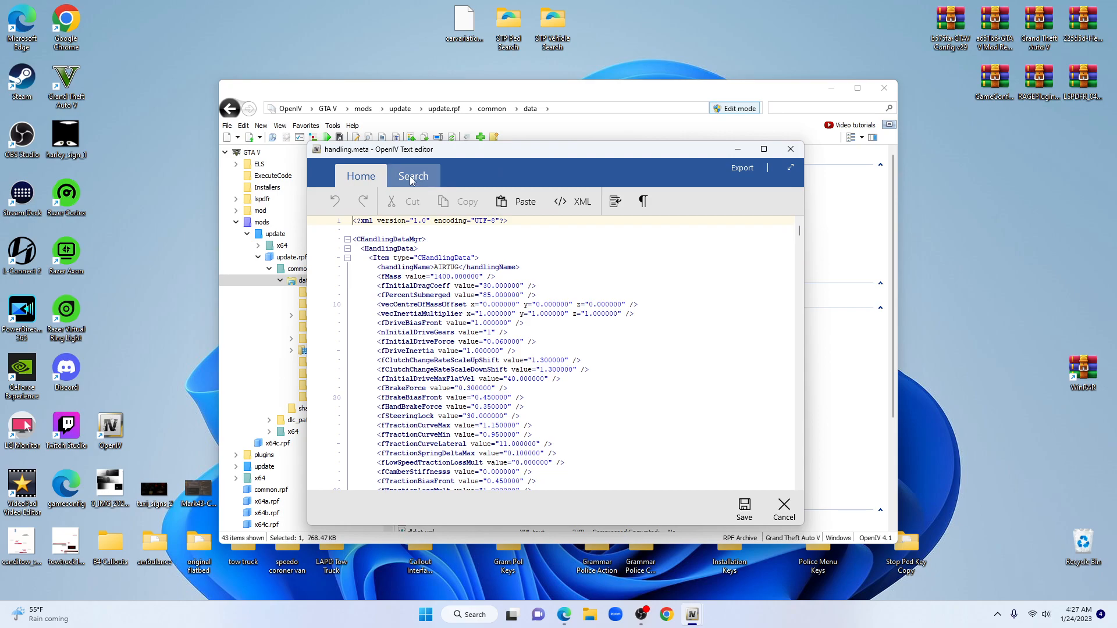
Show the Search ribbon's Find what box and begin typing the search term
click(413, 176)
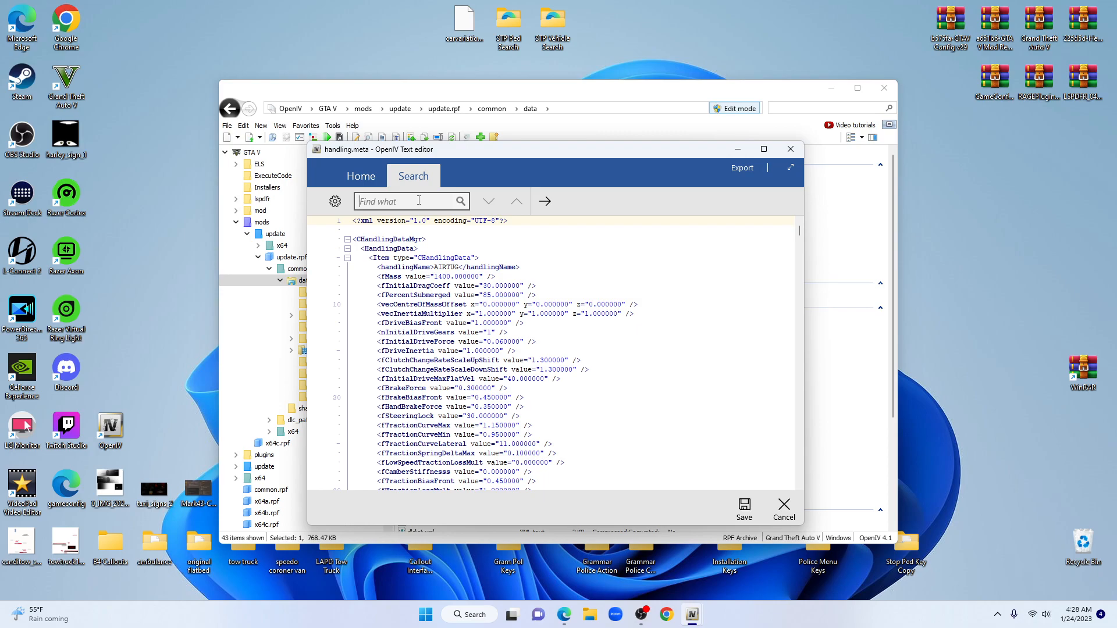
text(p)
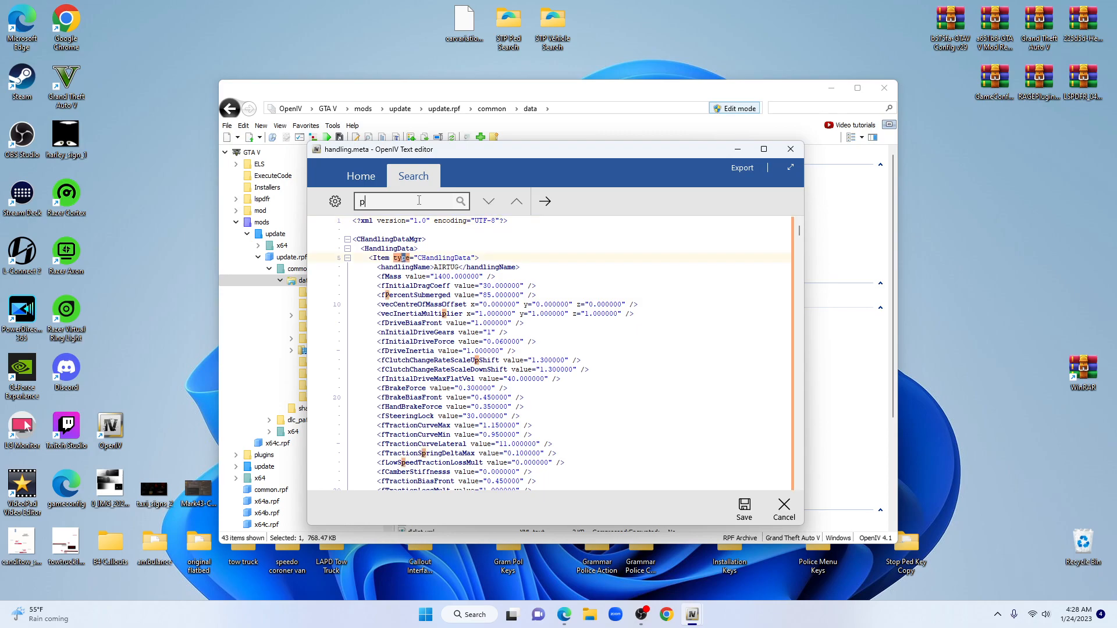
Search for 'police' to land on the POLICE handling entry near line 4203
text(olice)
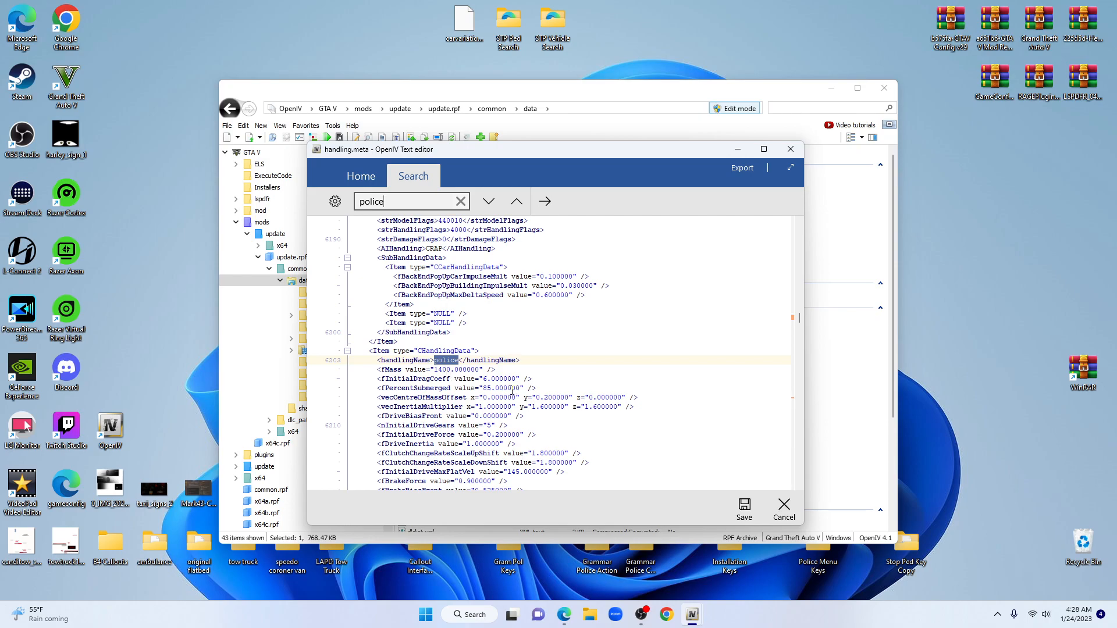
mouse_move(511, 390)
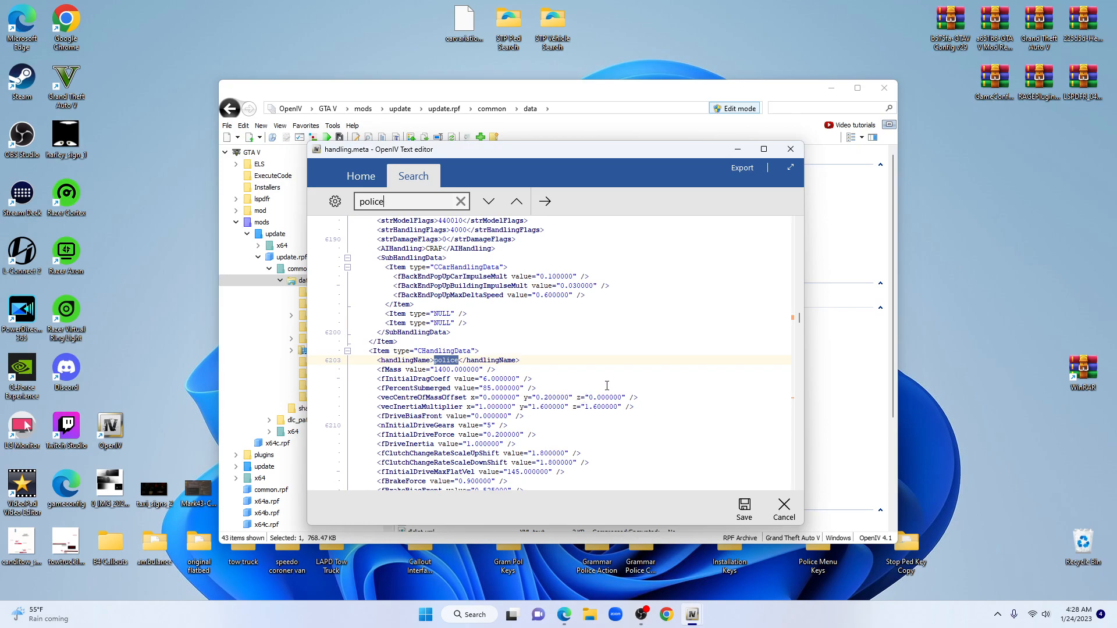
mouse_move(574, 408)
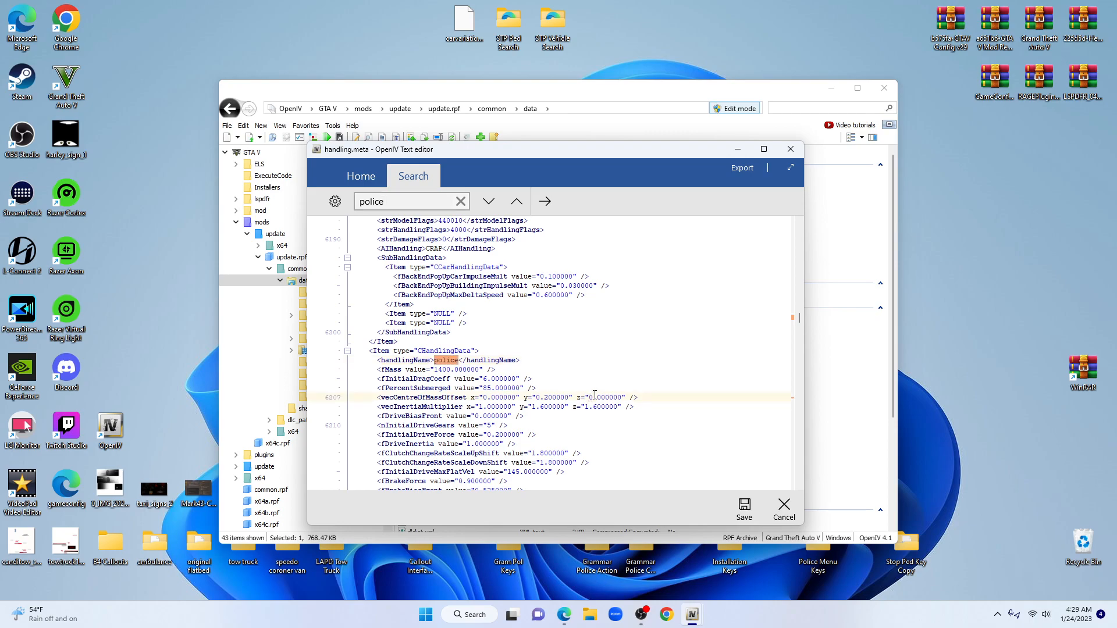
mouse_move(592, 396)
text(-)
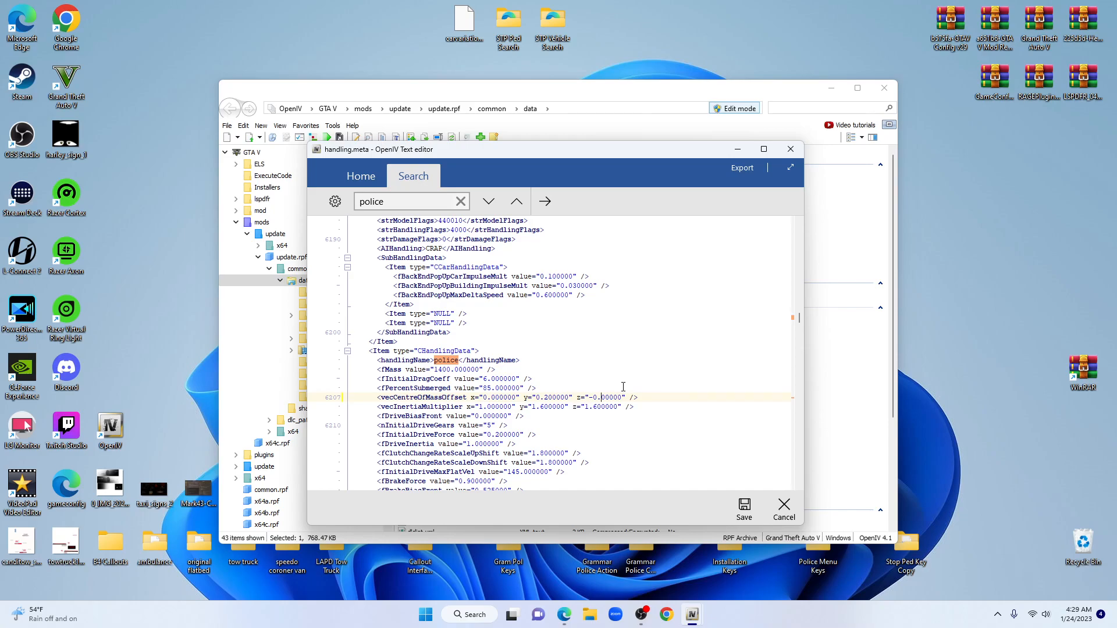
Change the police vecCentreOfMassOffset z from 0.000000 to -0.300000
text(3)
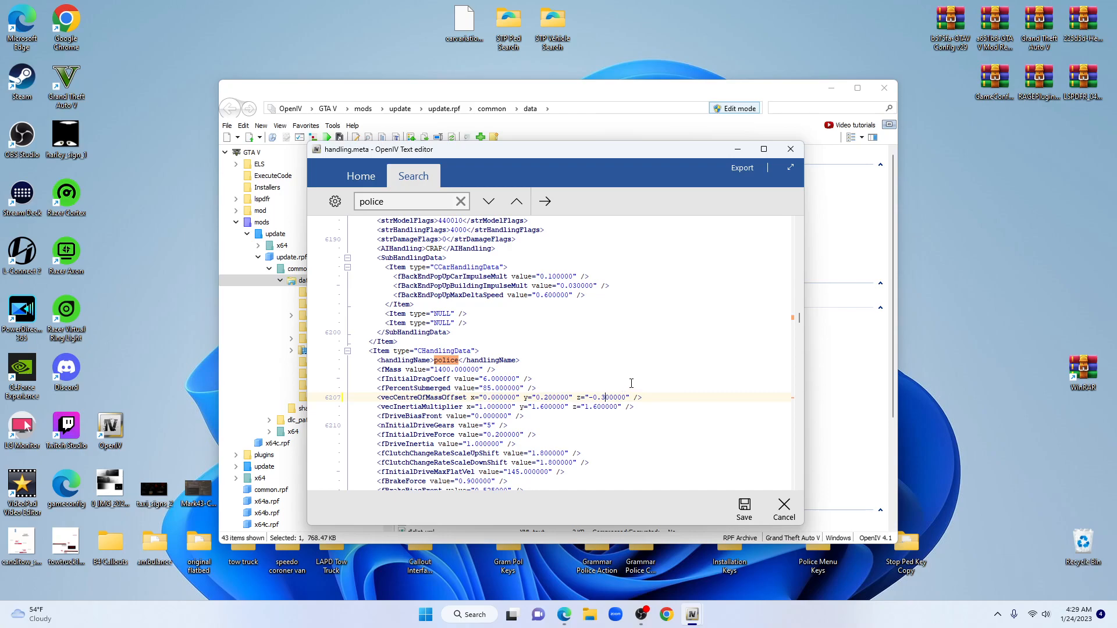
mouse_move(495, 403)
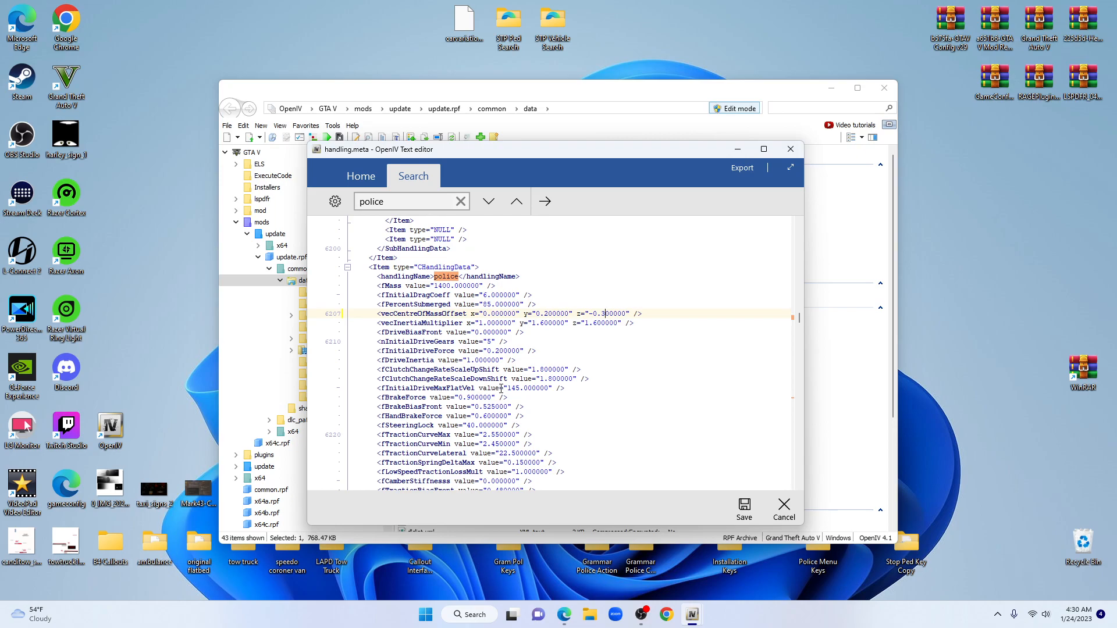
Scroll to the police2 entry and edit its vecCentreOfMassOffset z value to -0.300000
scroll(down, 3)
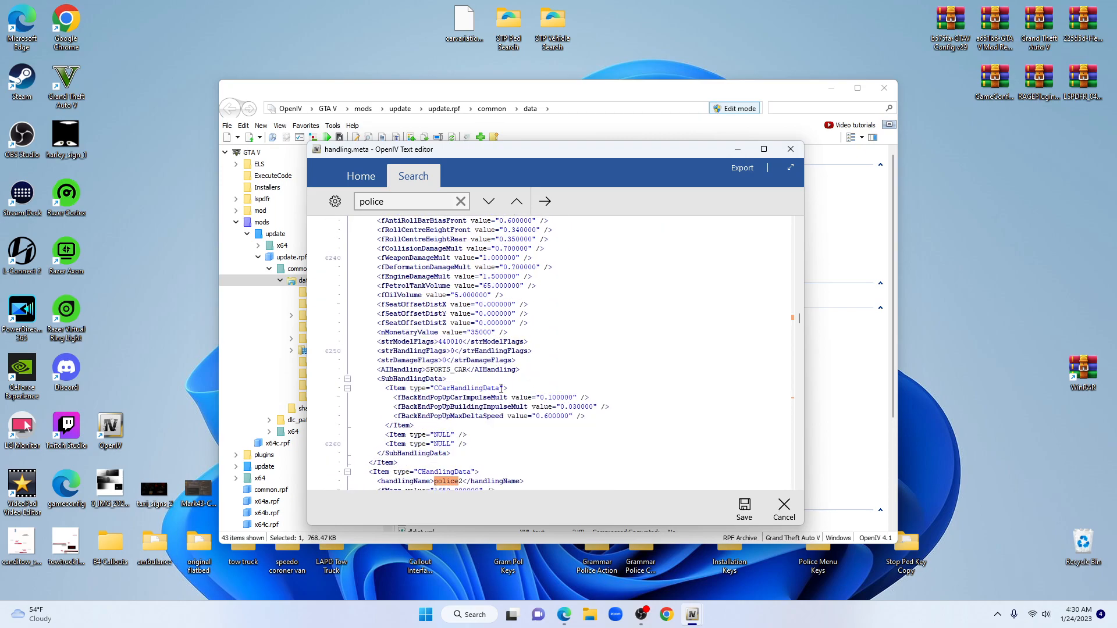
scroll(down, 3)
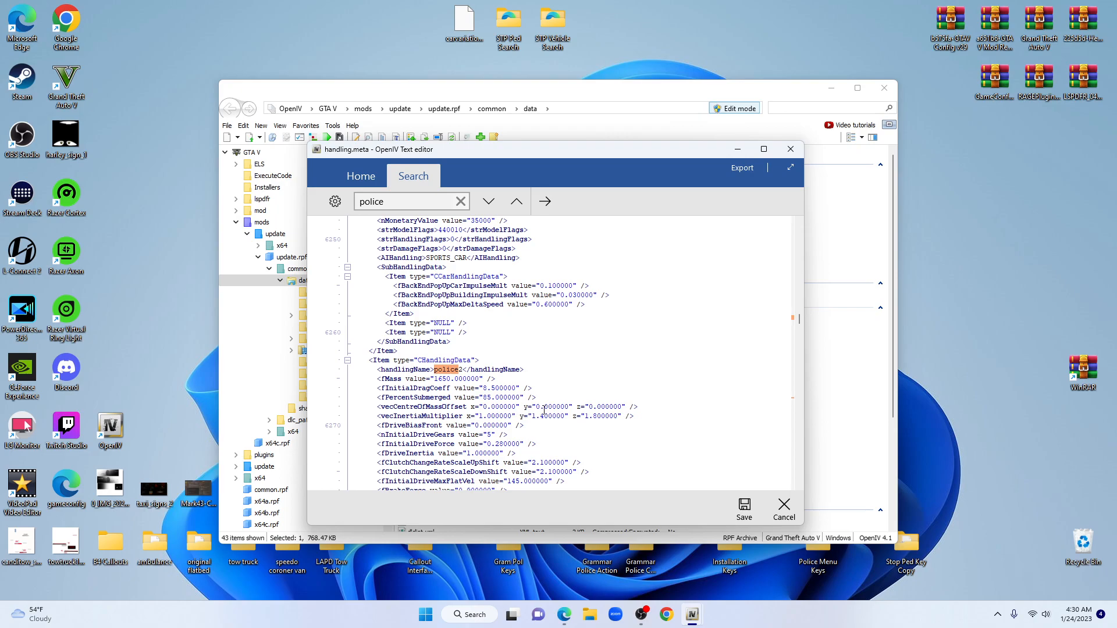
click(588, 407)
text(-)
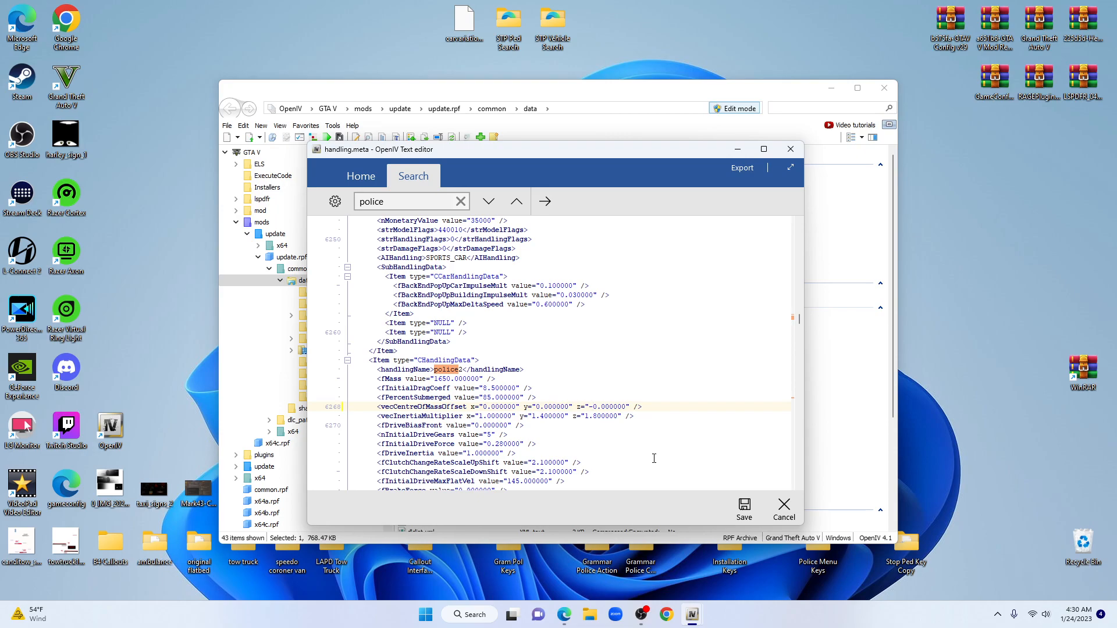
click(592, 406)
text(3)
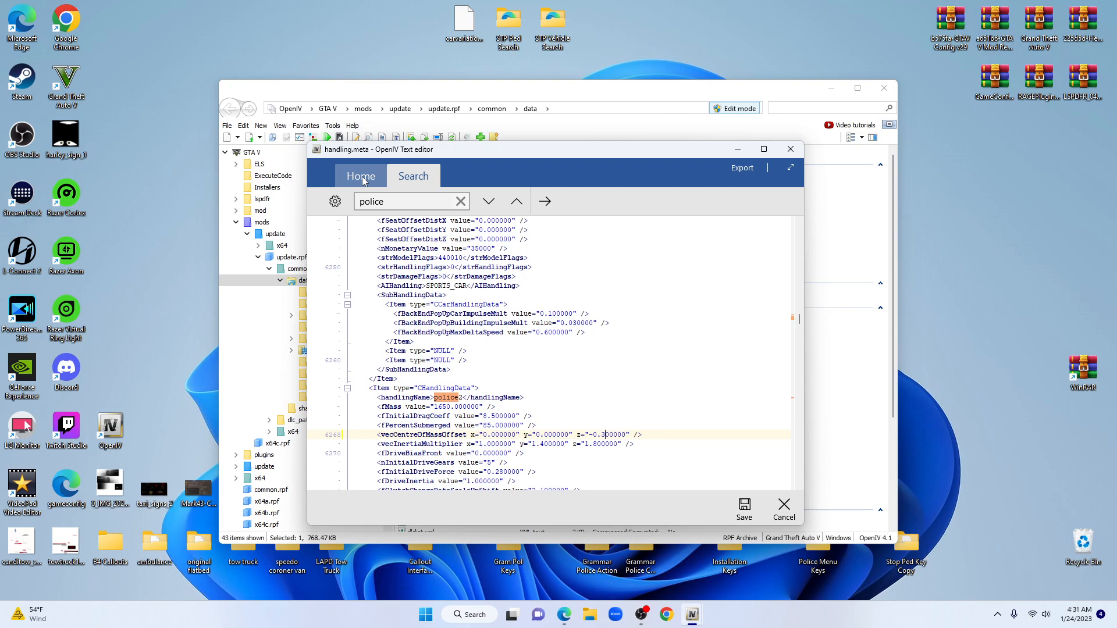
Close the handling.meta editor, leave Edit mode, and quit OpenIV
click(361, 176)
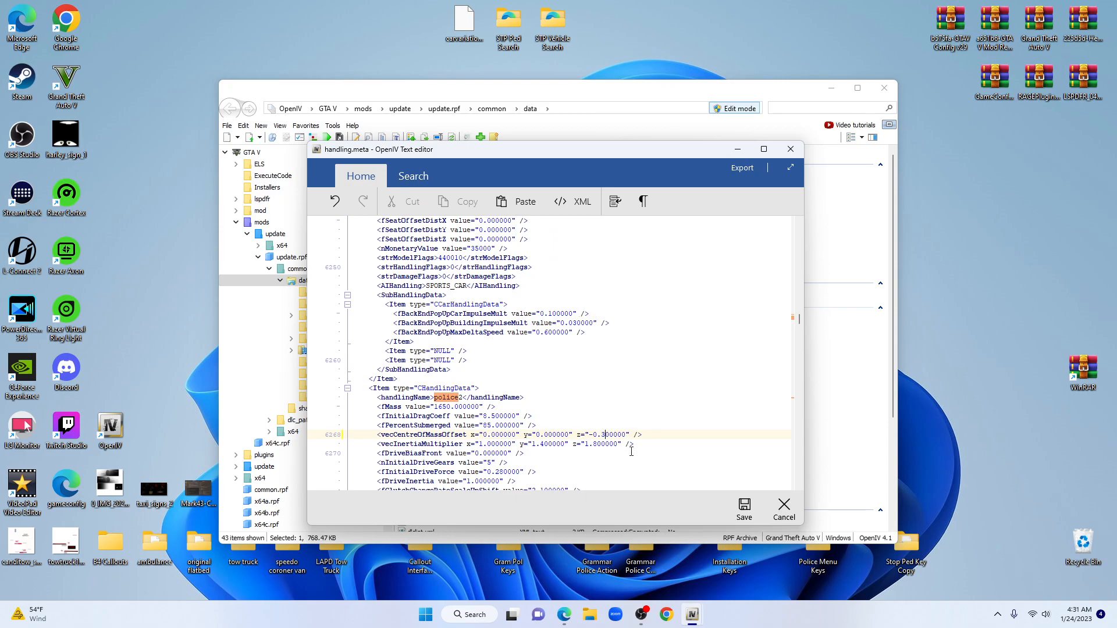
mouse_move(591, 430)
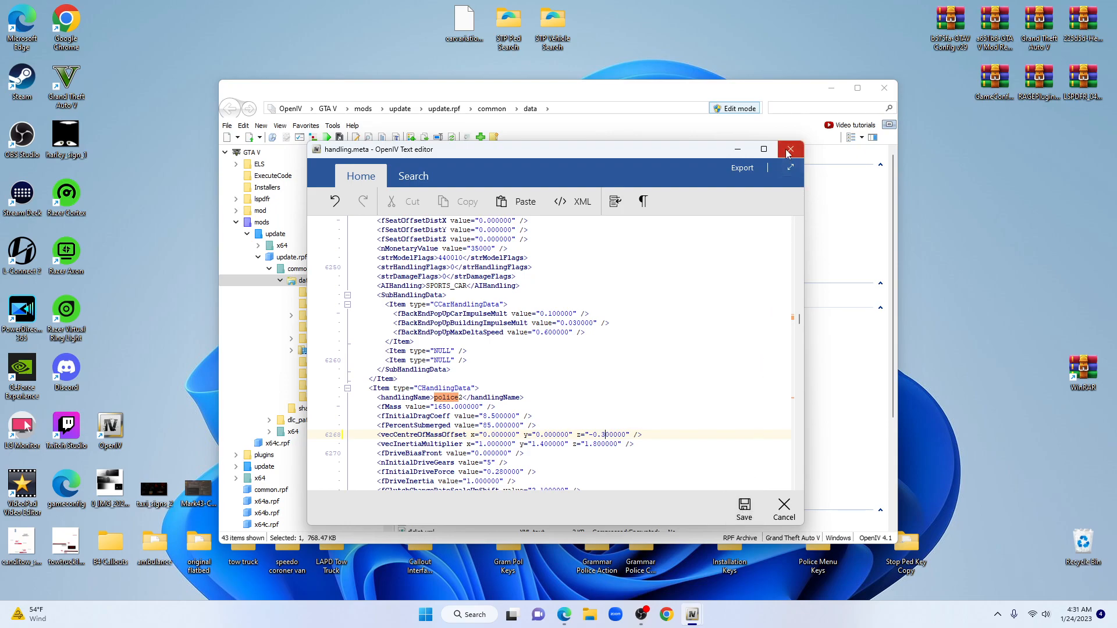
click(789, 149)
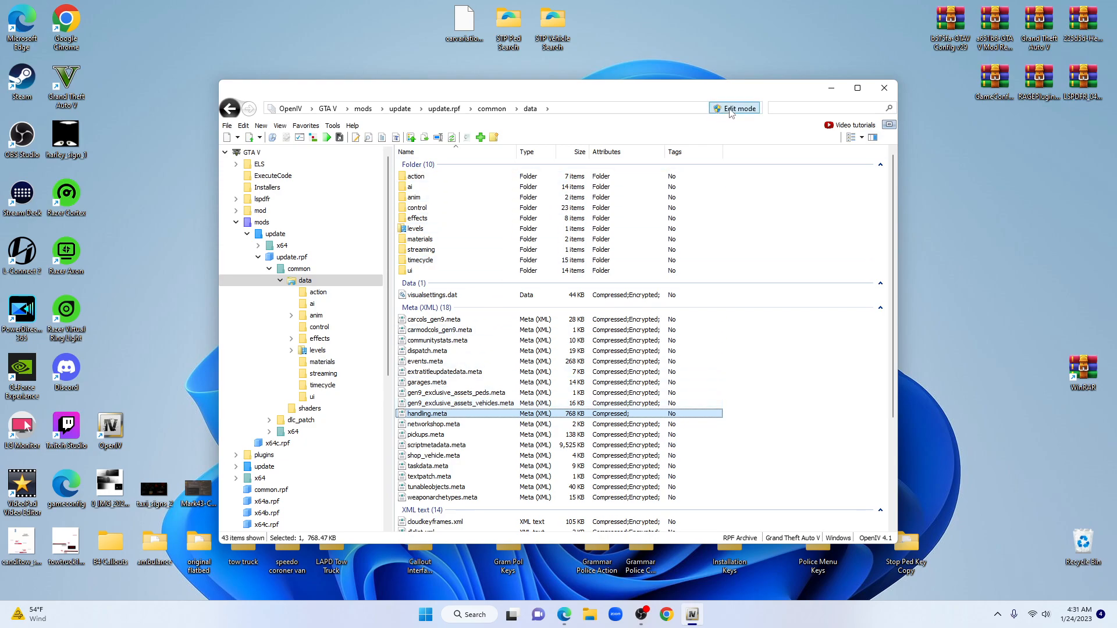
click(735, 108)
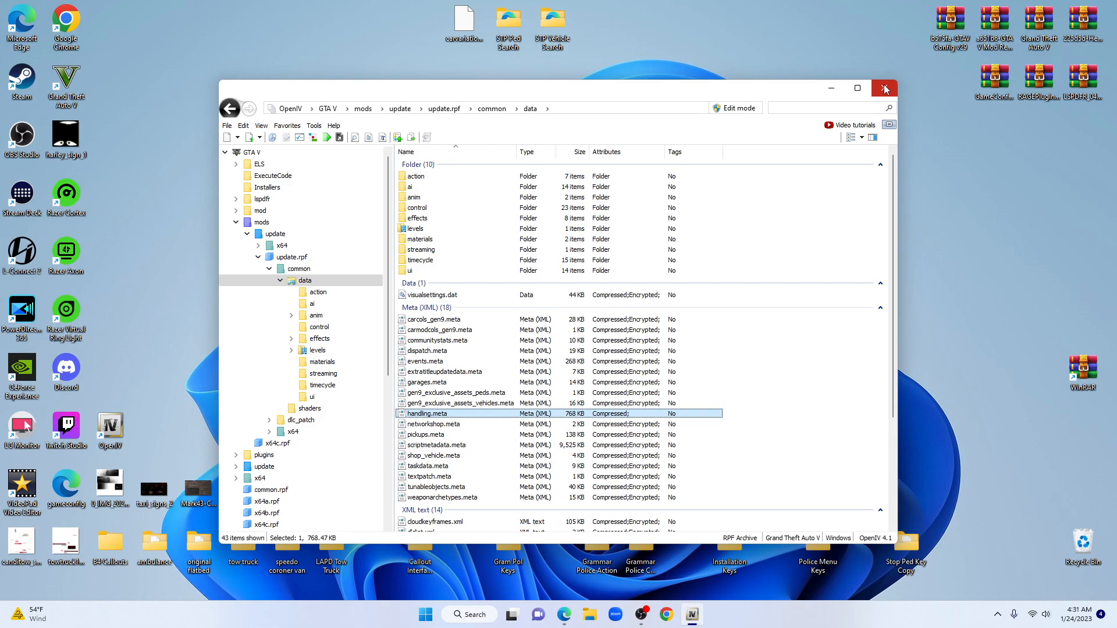
mouse_move(886, 89)
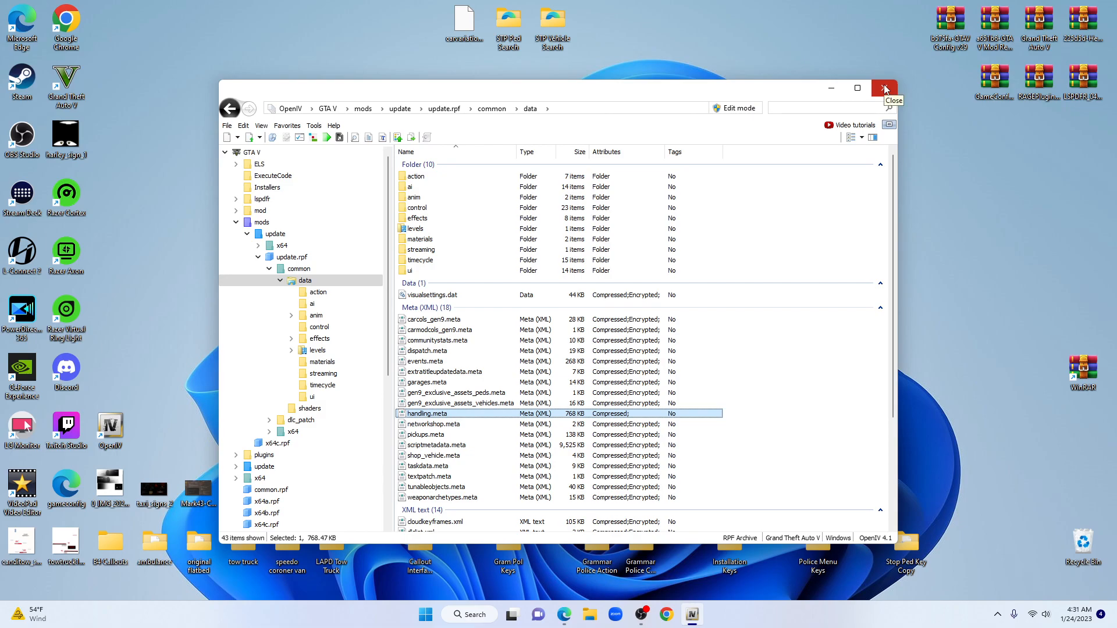
click(884, 87)
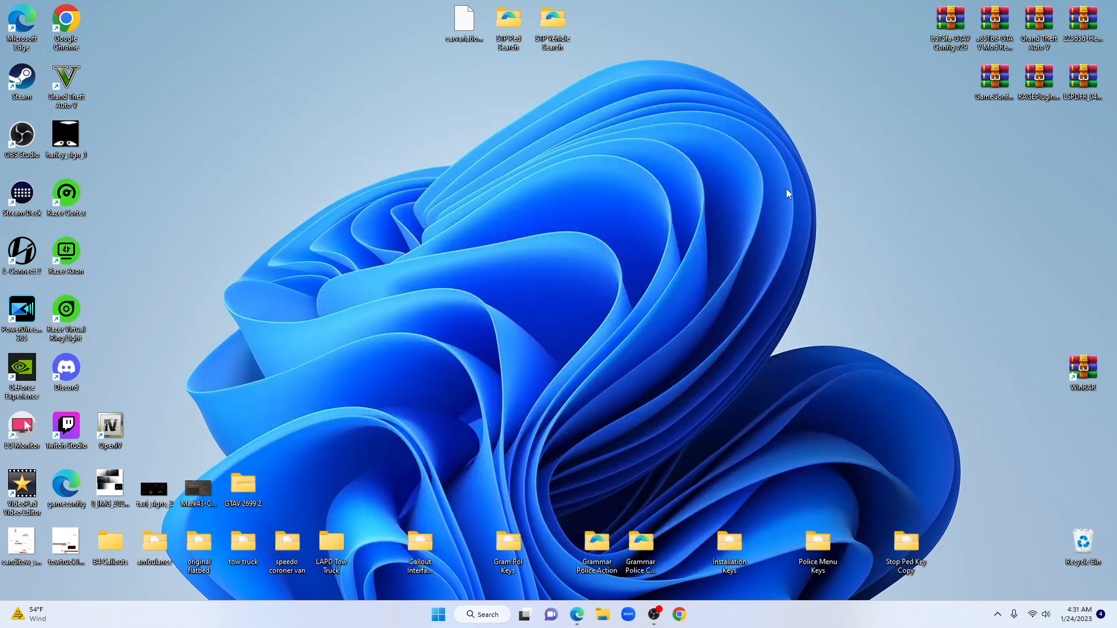
mouse_move(598, 417)
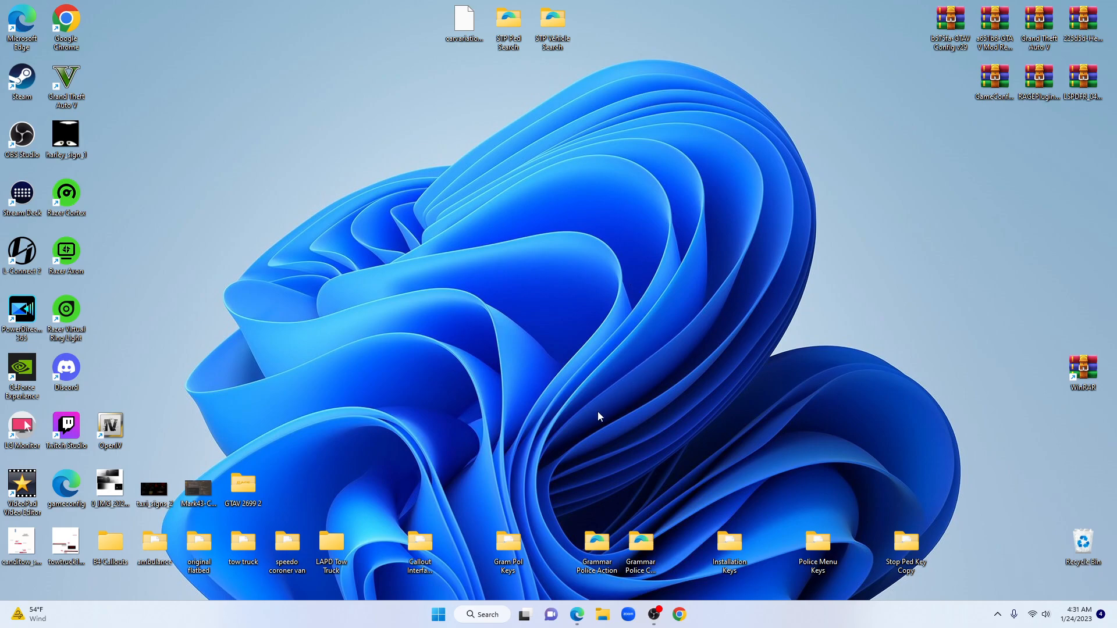
mouse_move(604, 413)
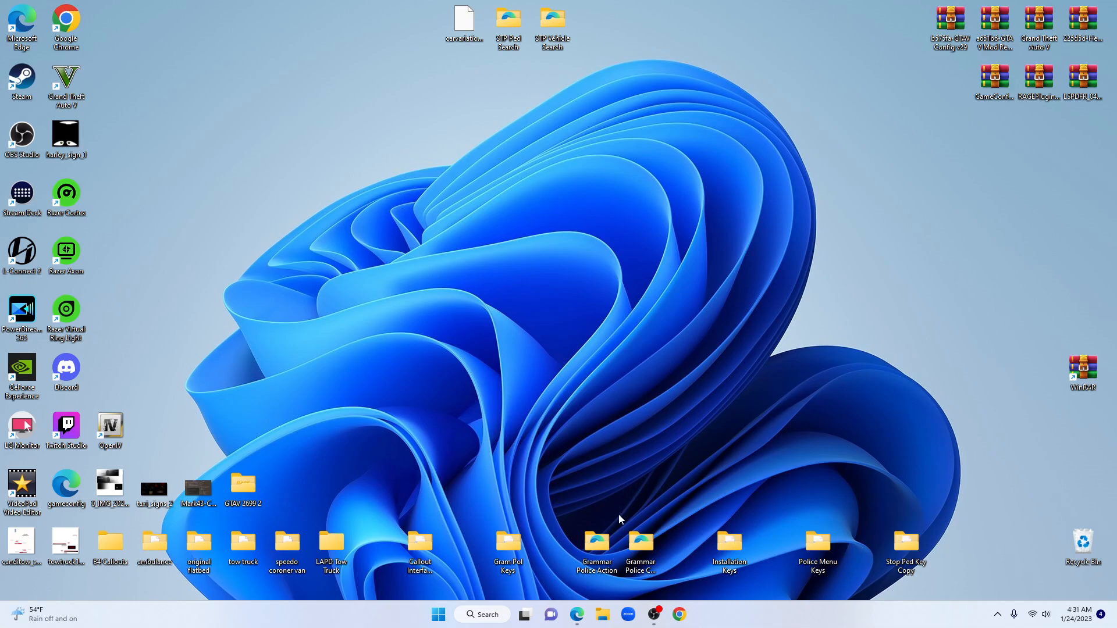
mouse_move(652, 614)
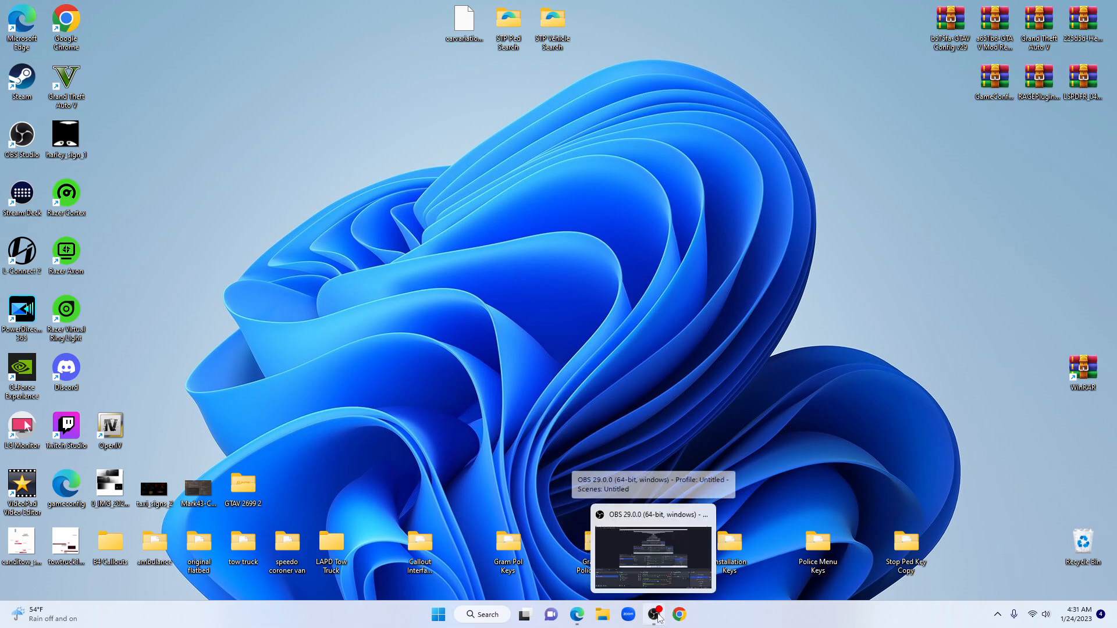